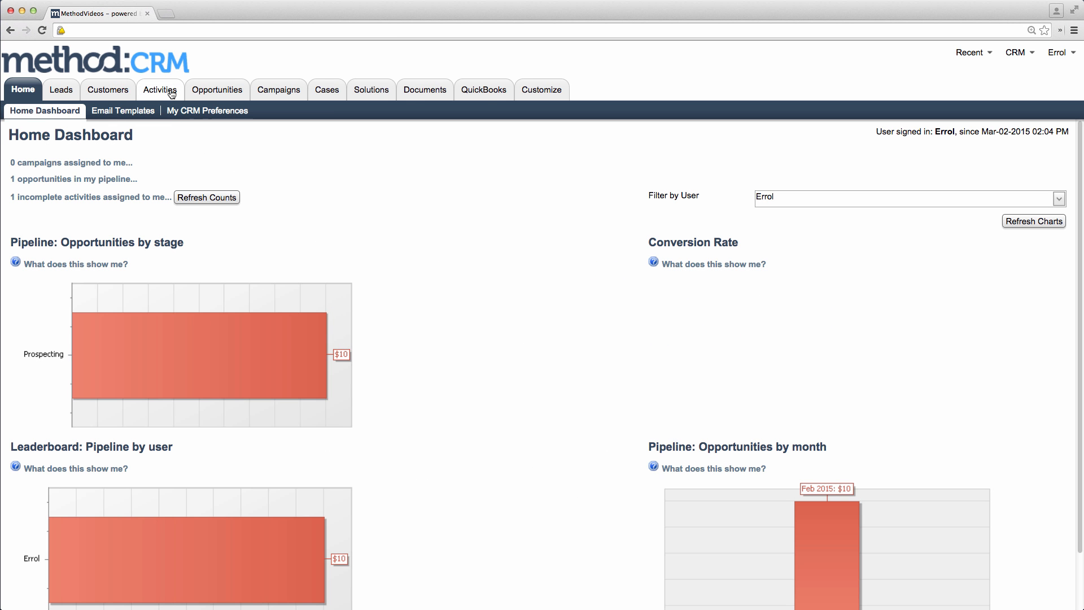
# Browse activities, start a new activity and pick its assignee, then return home
pyautogui.click(159, 89)
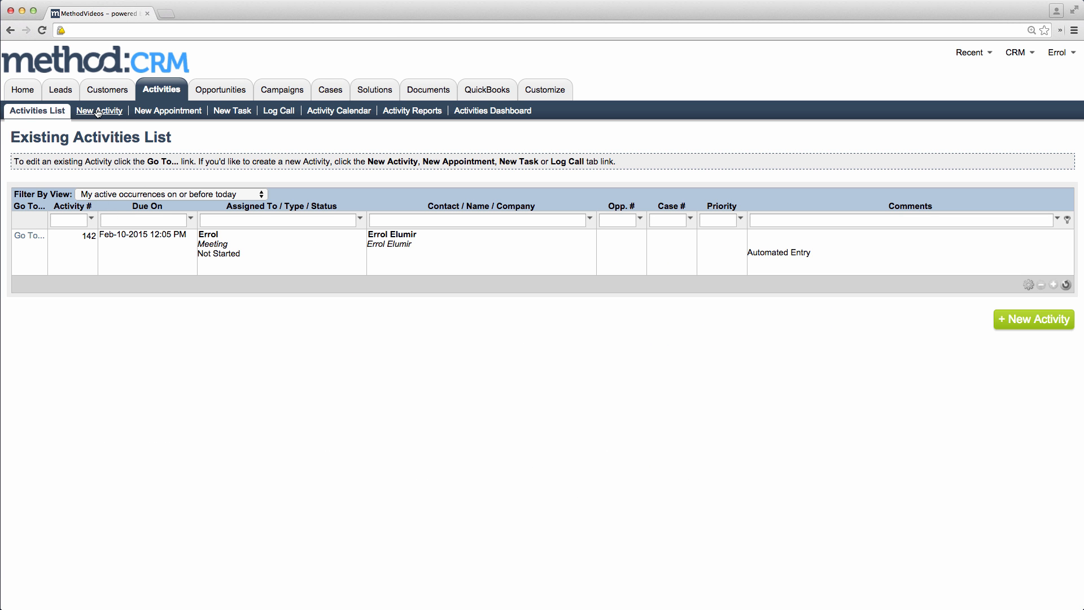
pyautogui.click(98, 111)
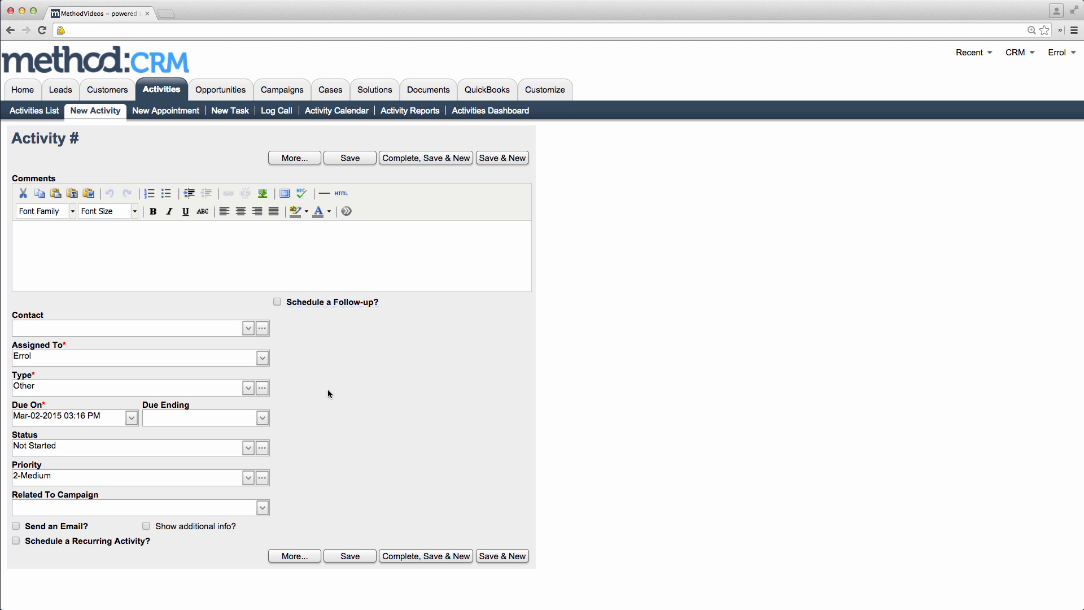
pyautogui.click(262, 357)
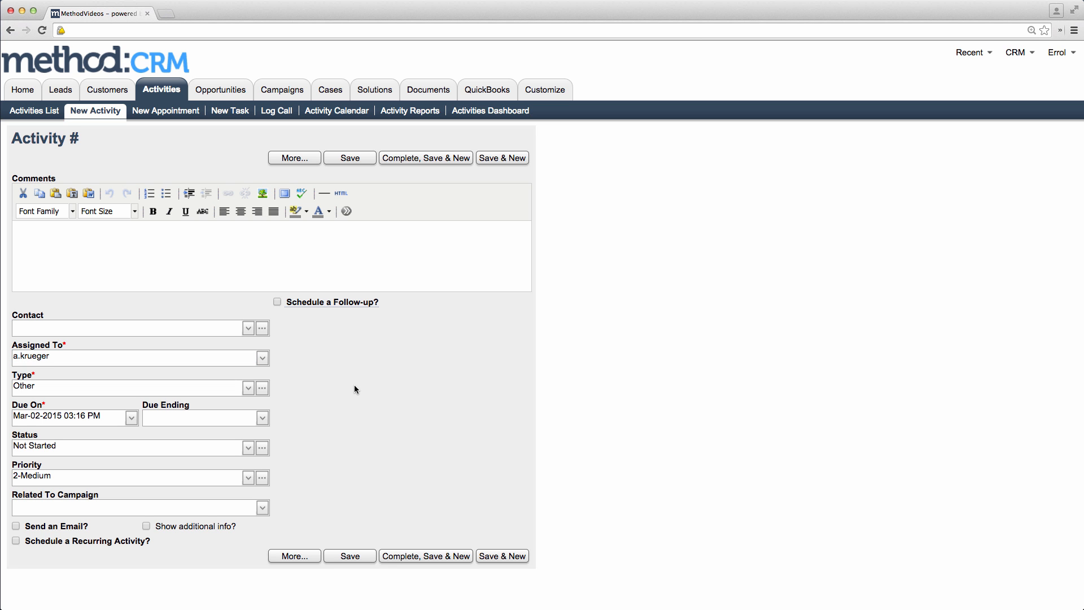
pyautogui.click(22, 90)
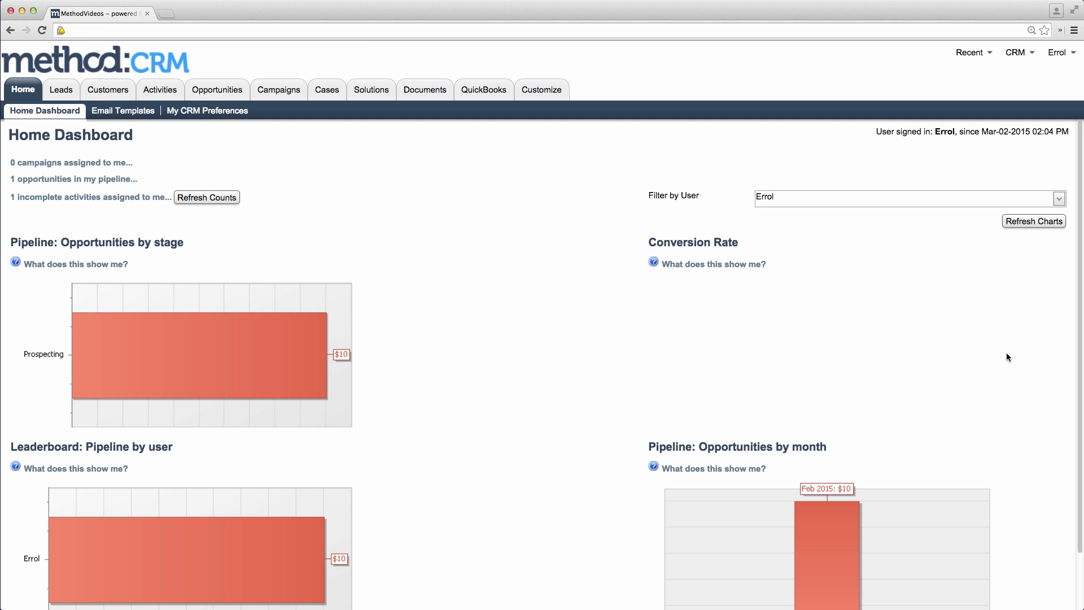
pyautogui.moveTo(808, 309)
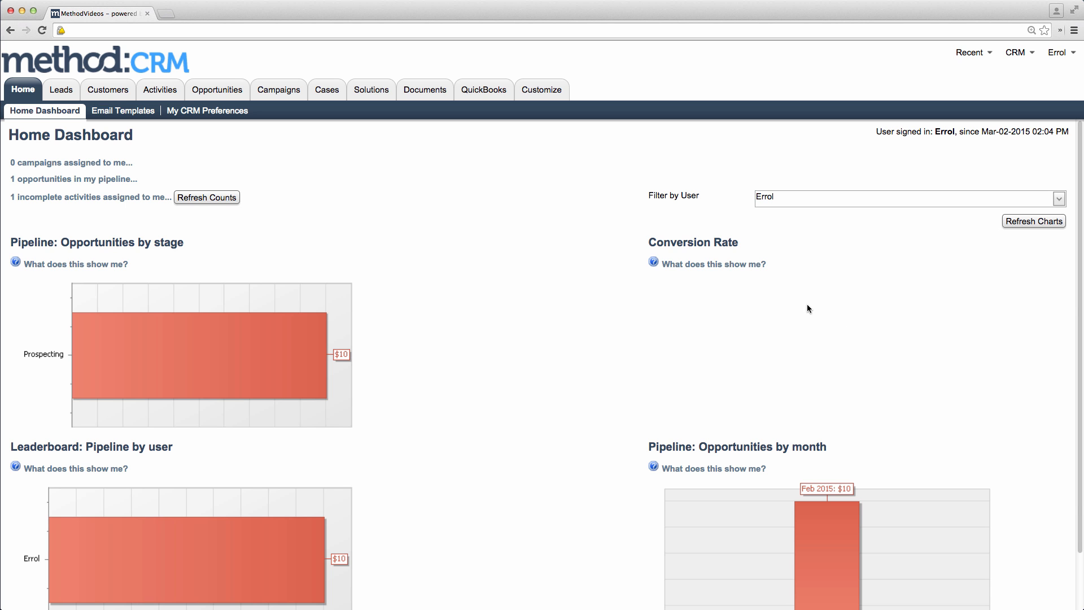
# Change the CRM Pro user count in My Account from 2 to 3
pyautogui.click(542, 89)
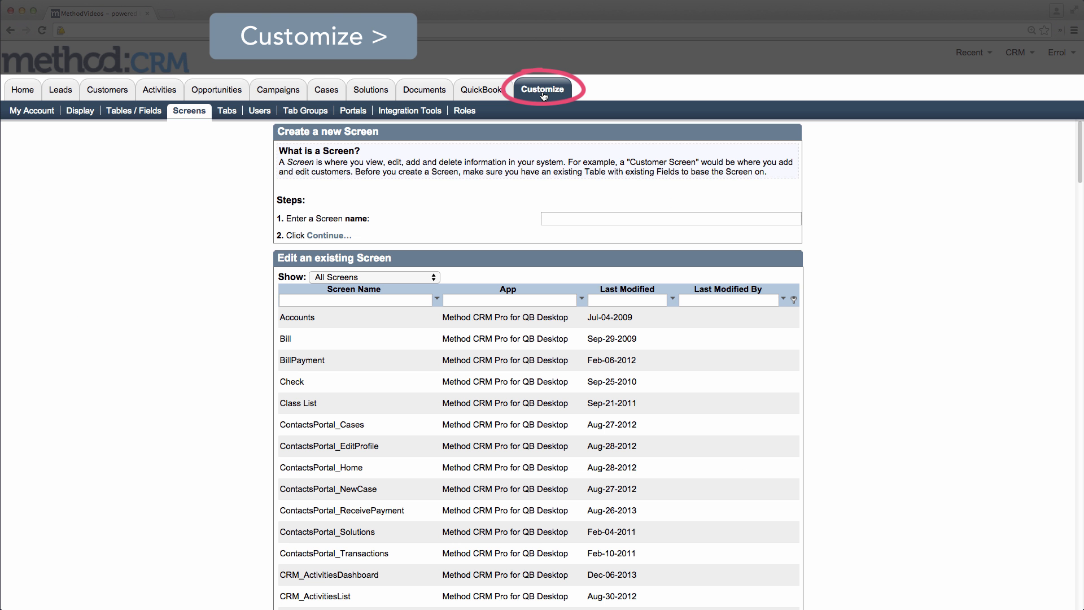
pyautogui.click(31, 111)
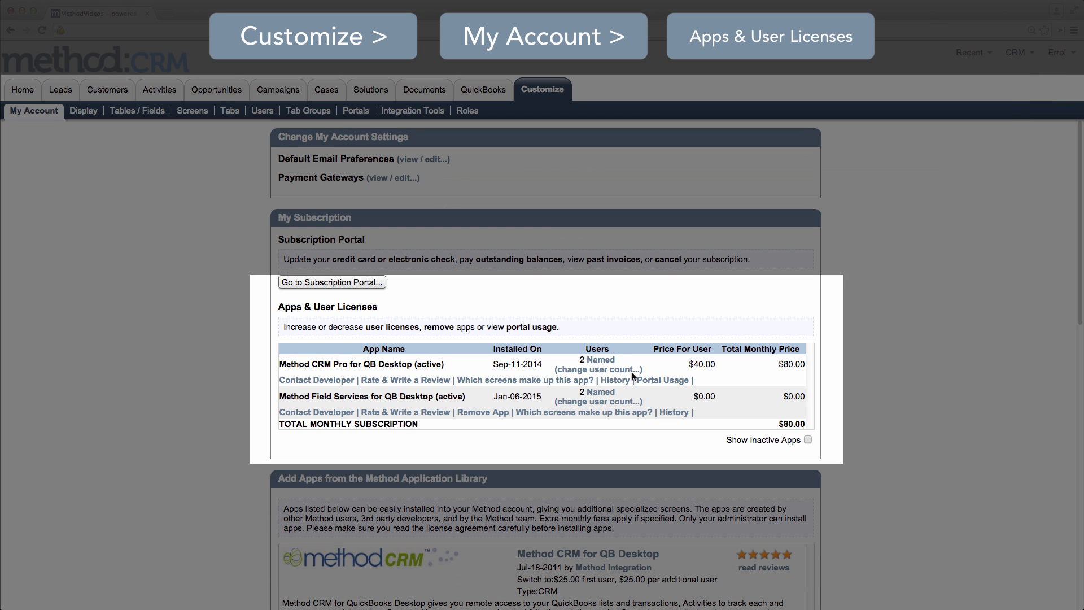
pyautogui.click(597, 369)
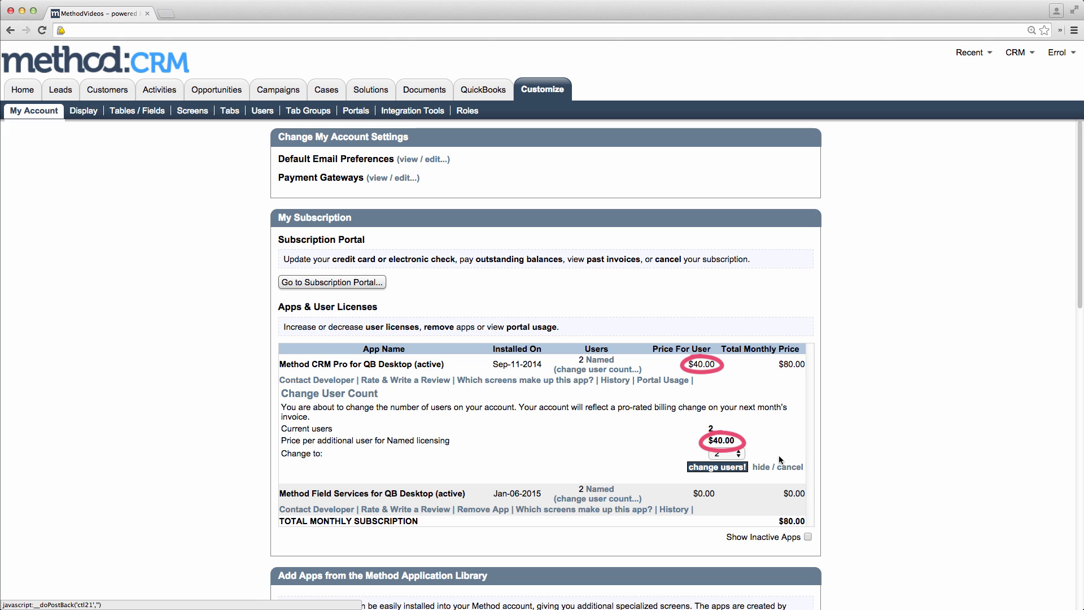
pyautogui.click(736, 450)
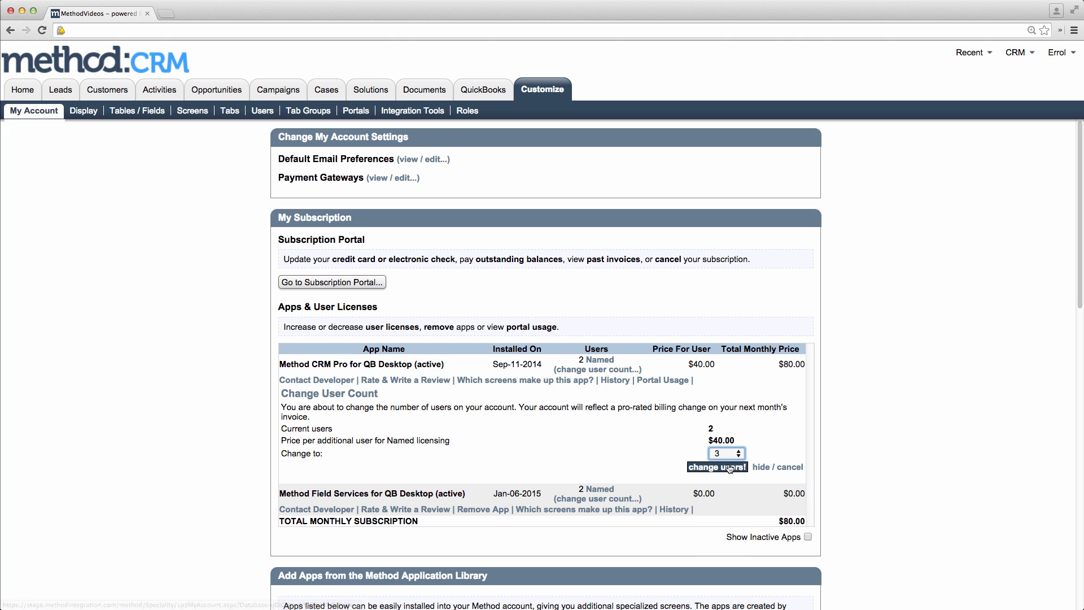
pyautogui.click(716, 467)
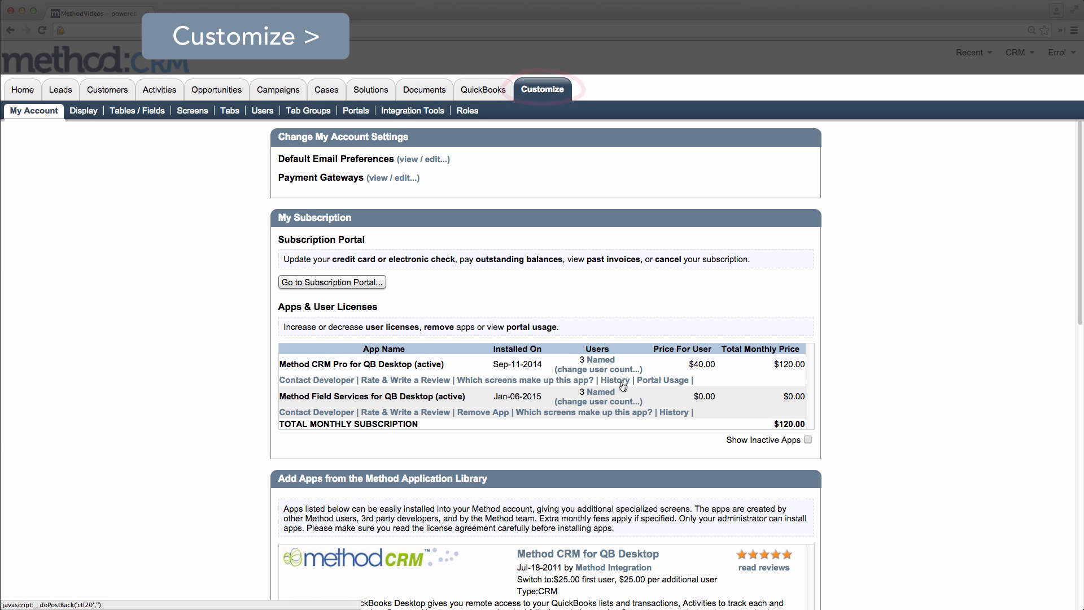
pyautogui.click(261, 111)
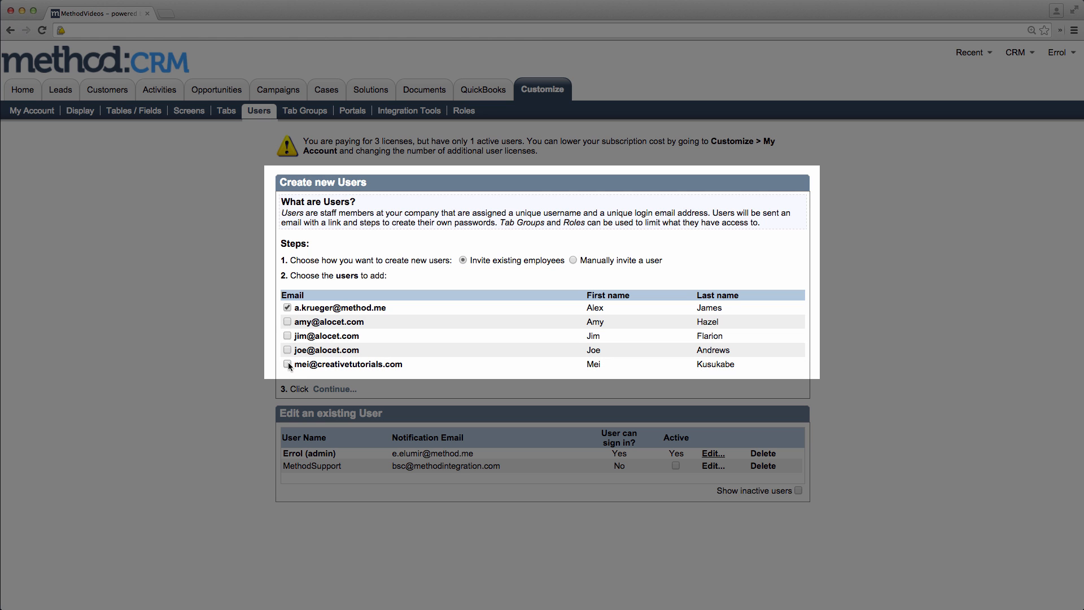
pyautogui.click(335, 388)
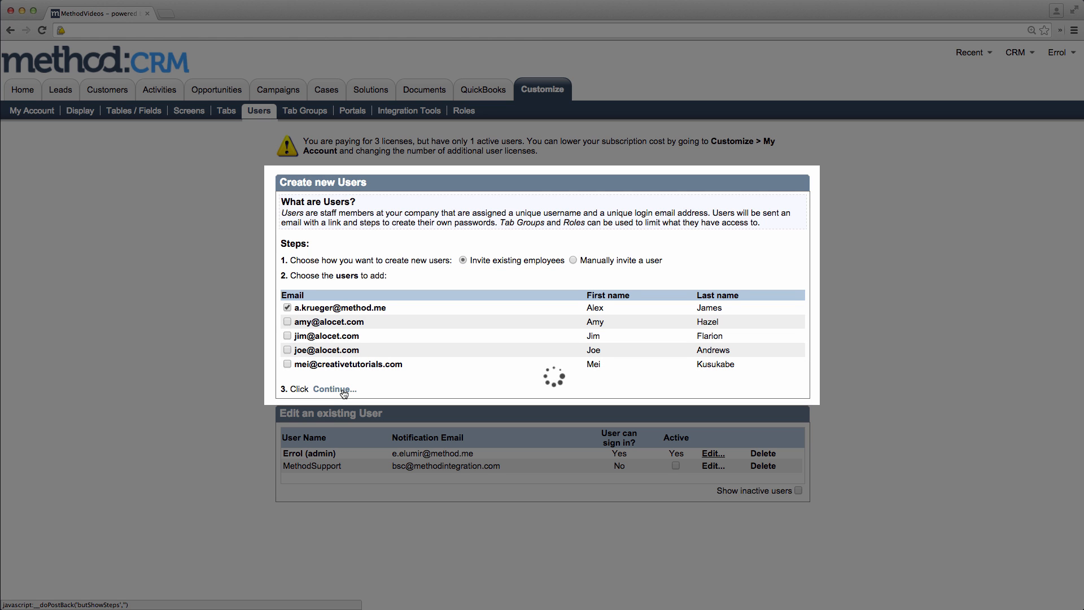
pyautogui.click(330, 389)
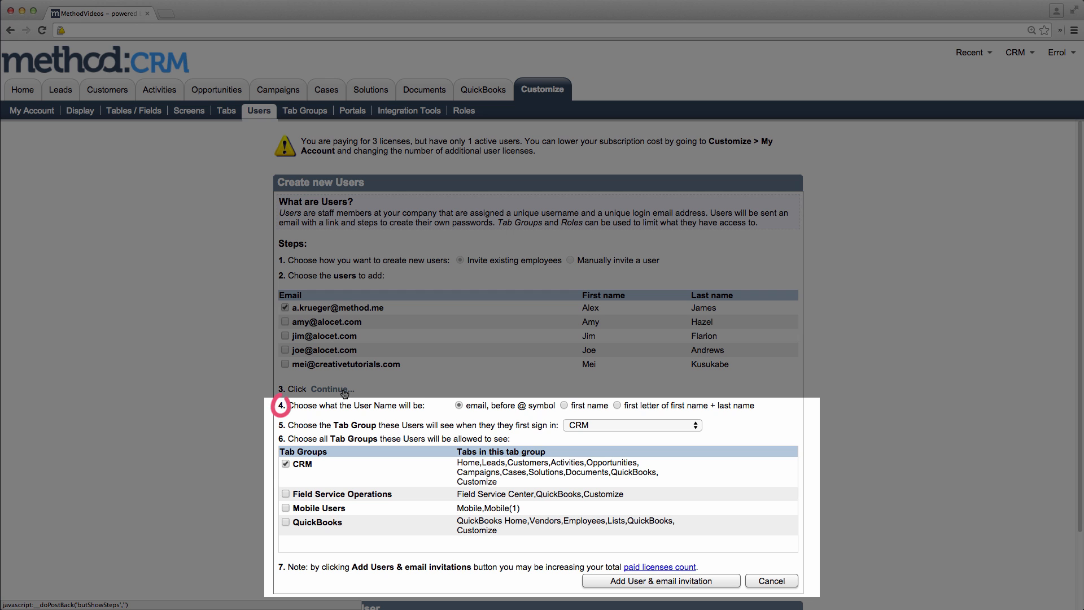
pyautogui.scroll(-3)
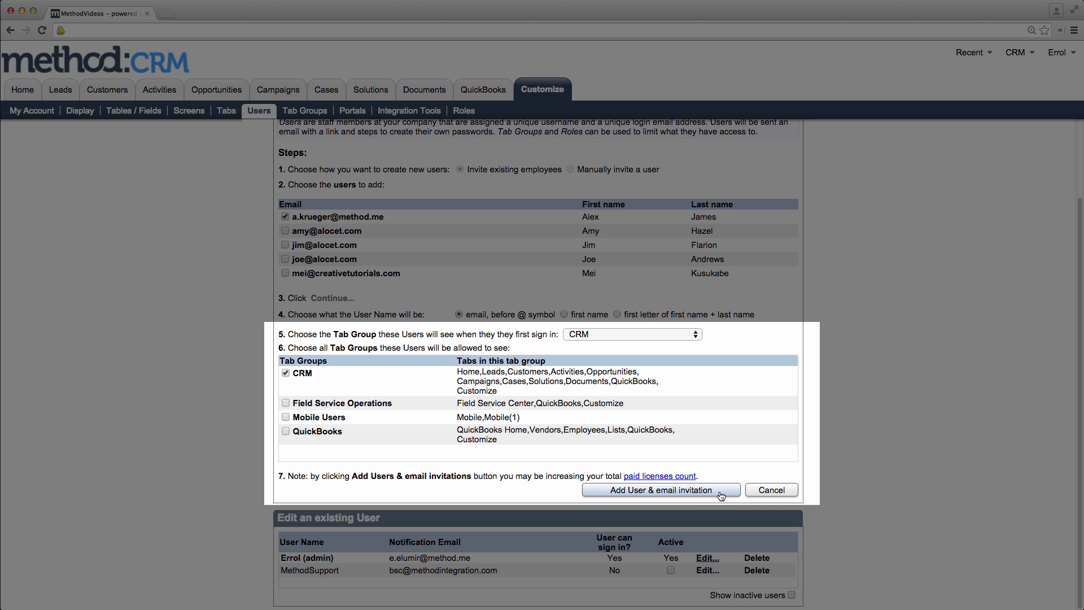
pyautogui.click(659, 489)
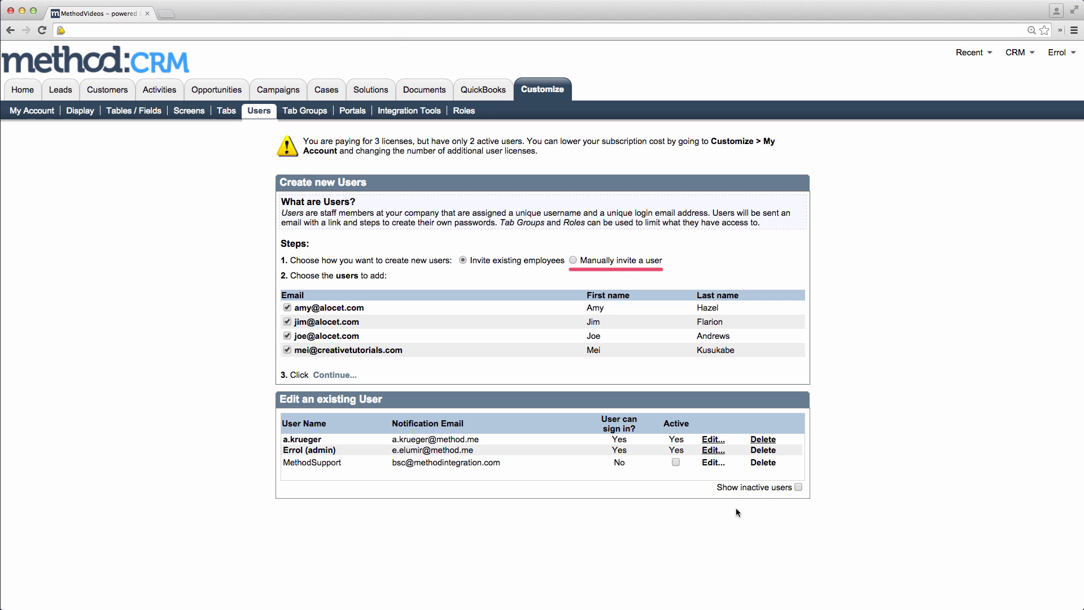
# Start a manual user invite with the name 'Errol2'
pyautogui.click(573, 260)
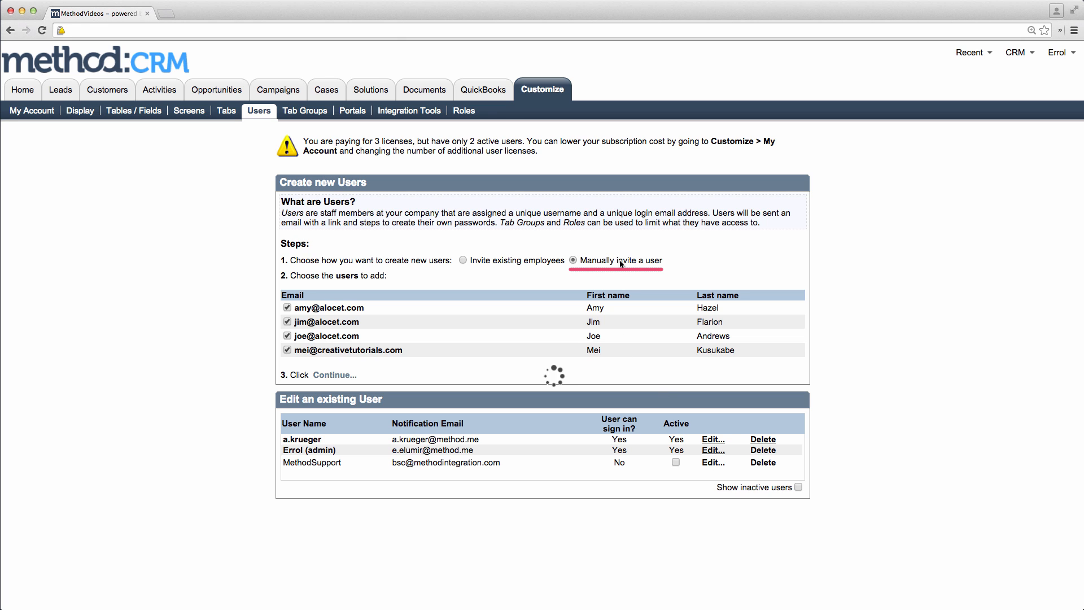
pyautogui.click(563, 259)
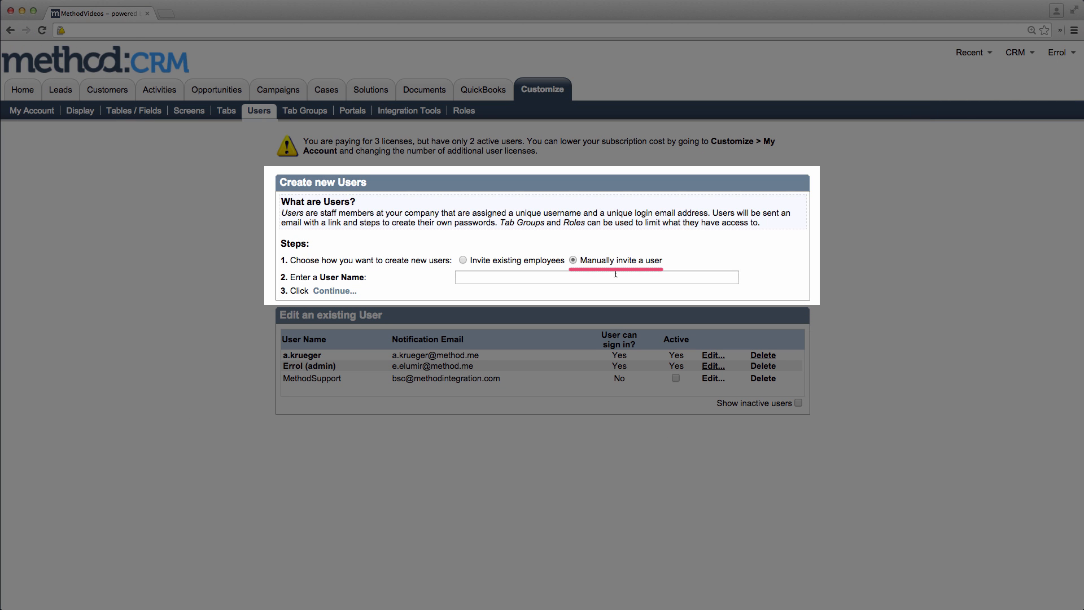
pyautogui.write('Errol2')
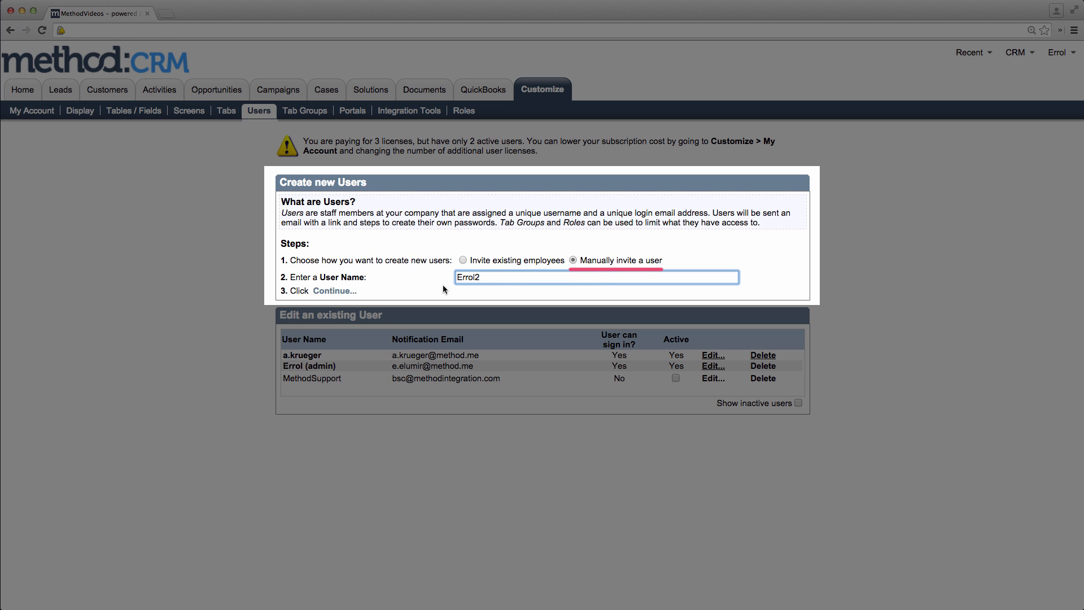
pyautogui.click(333, 290)
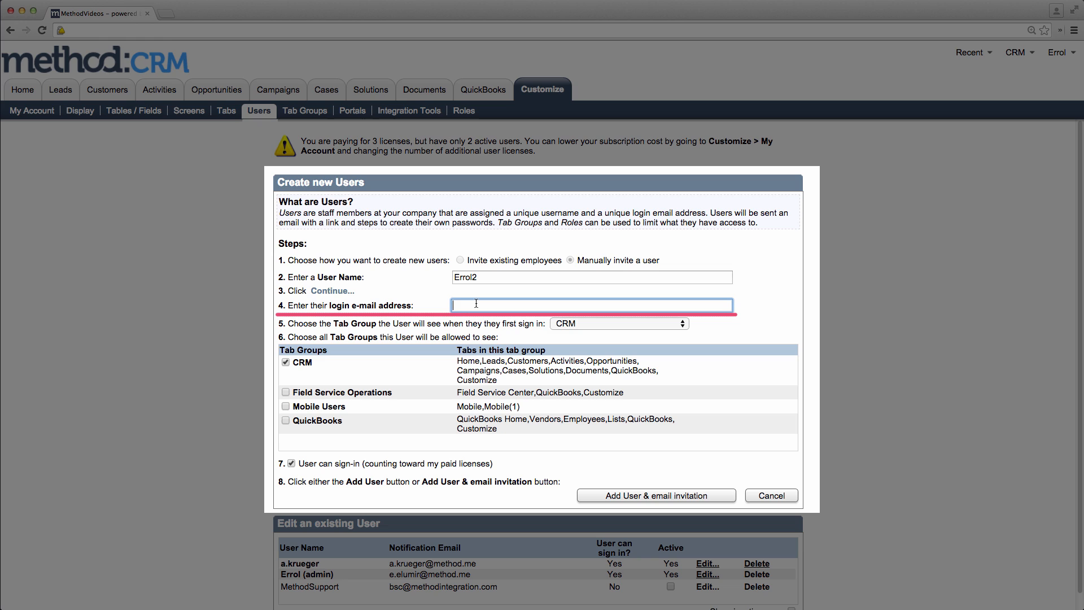
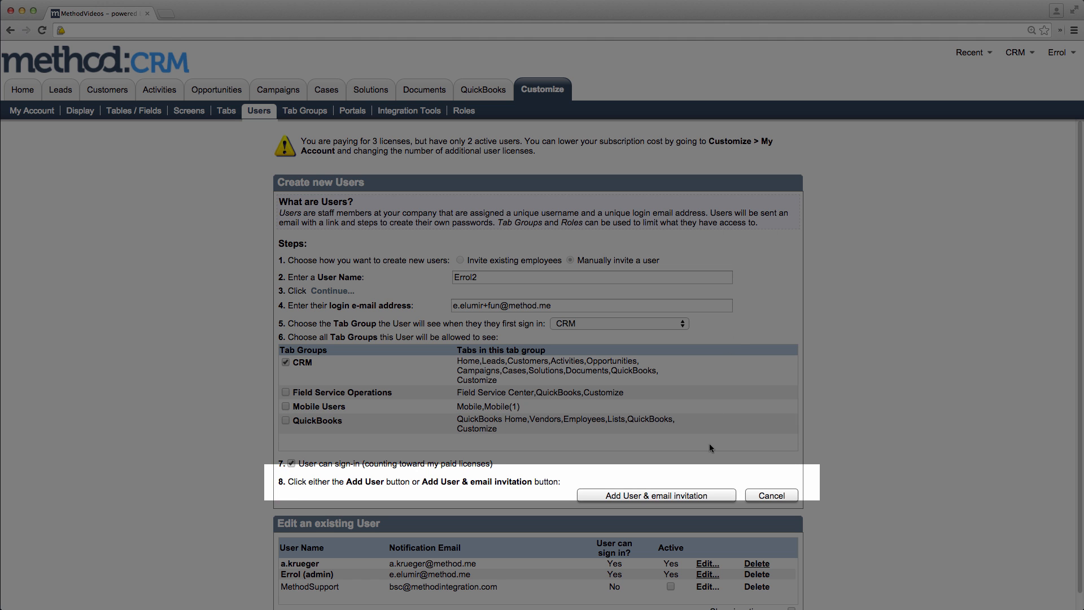
pyautogui.click(654, 495)
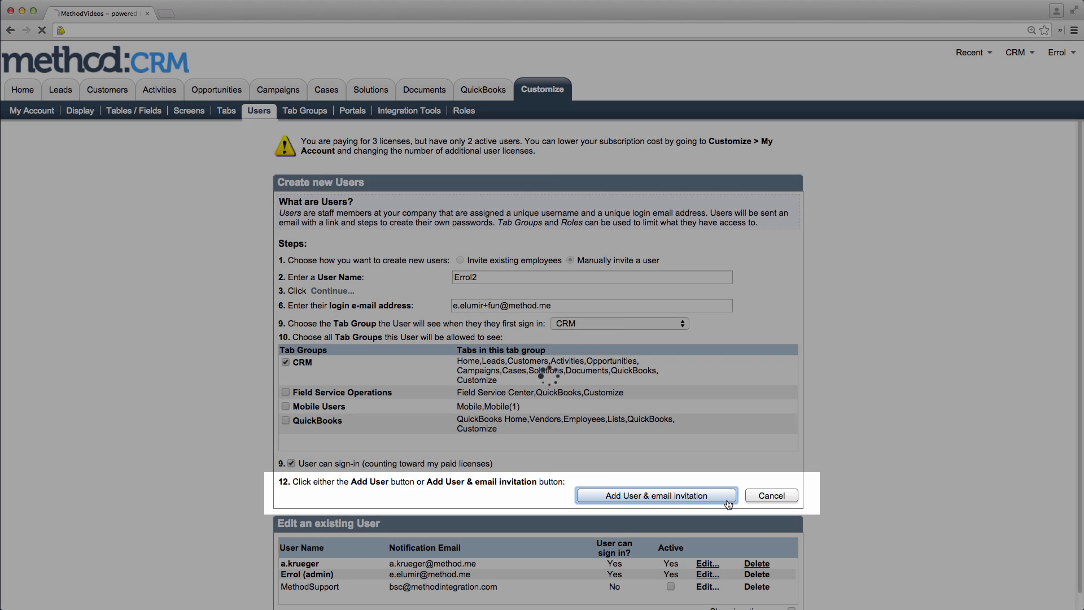
pyautogui.click(654, 495)
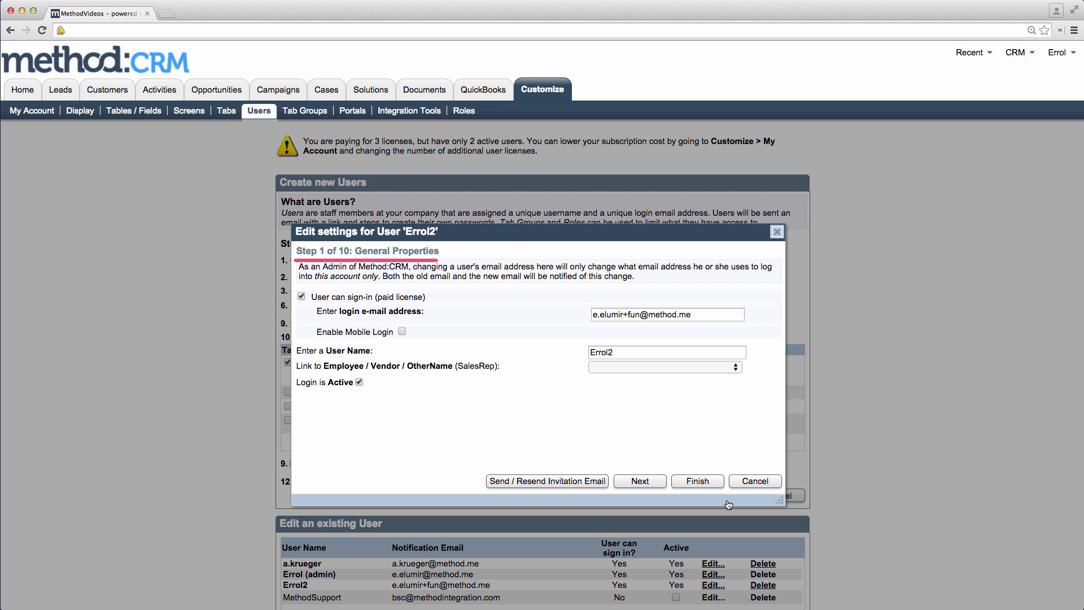
pyautogui.click(665, 314)
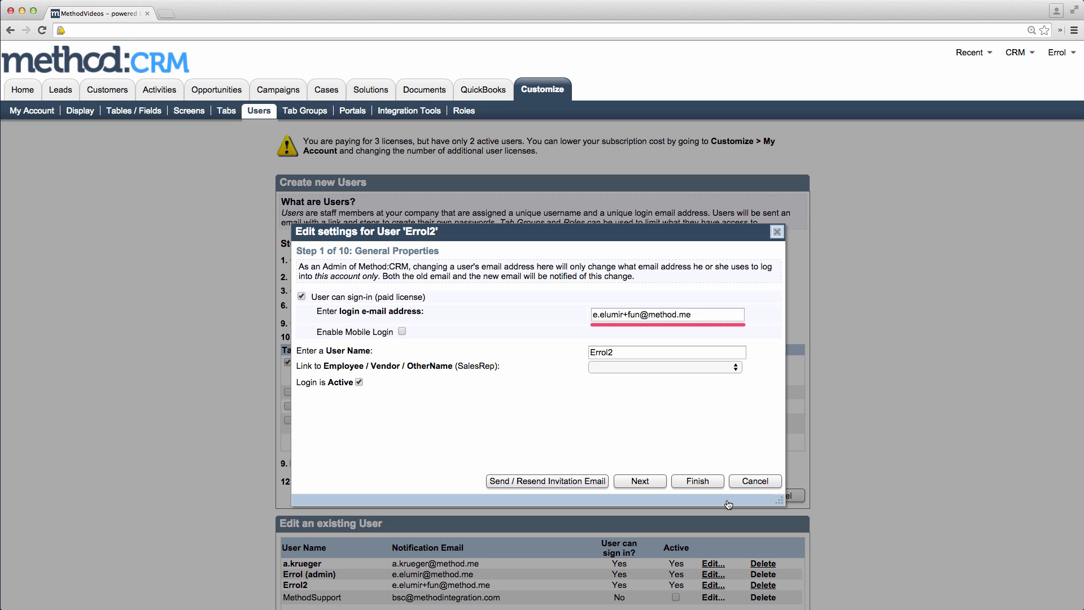
pyautogui.click(401, 332)
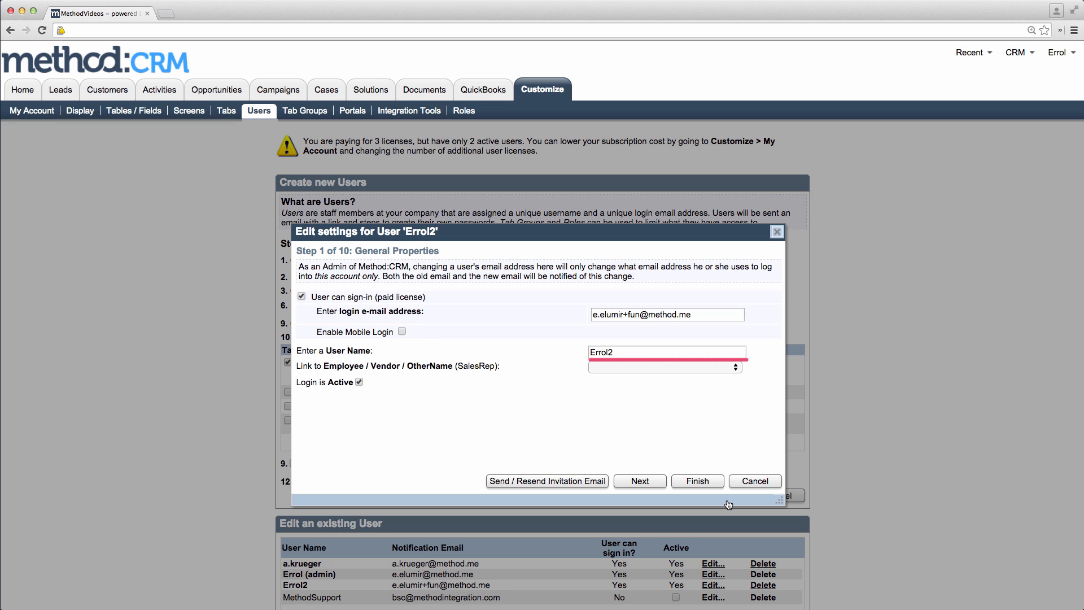
pyautogui.click(664, 366)
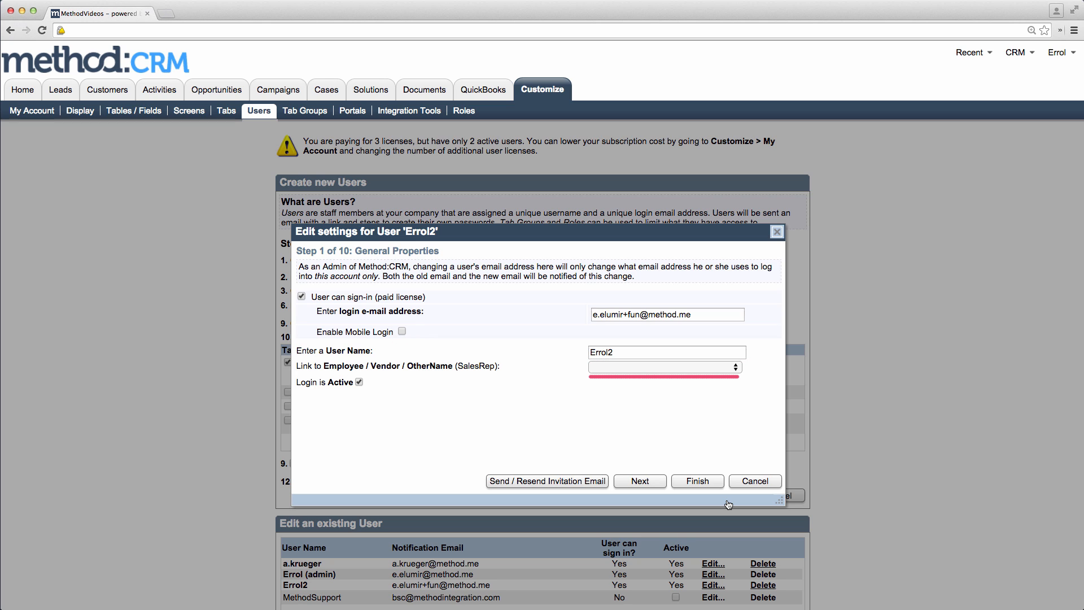
pyautogui.click(662, 367)
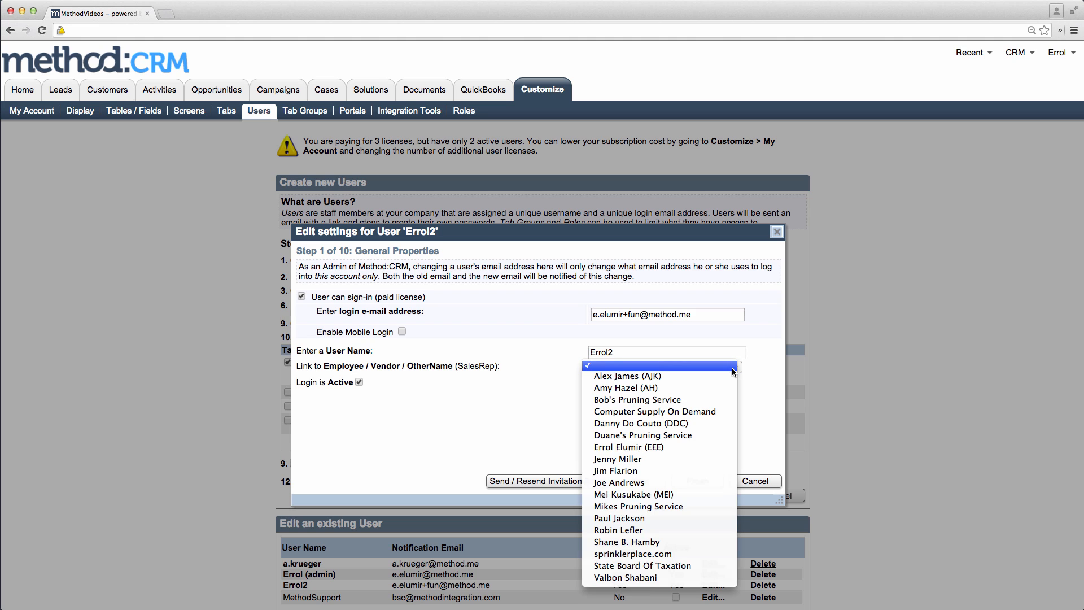
pyautogui.click(626, 376)
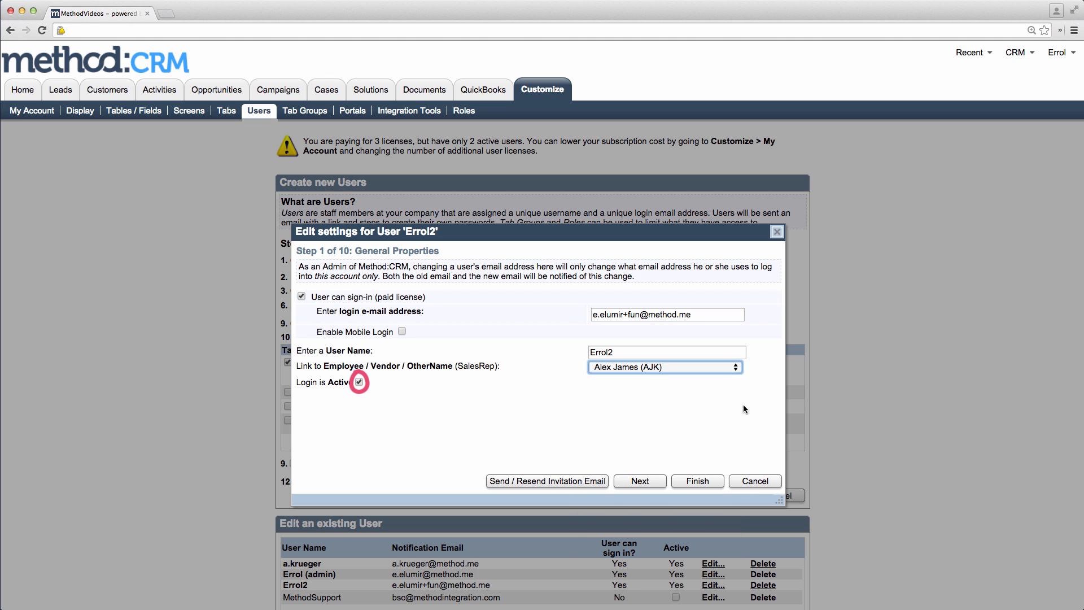
pyautogui.click(638, 481)
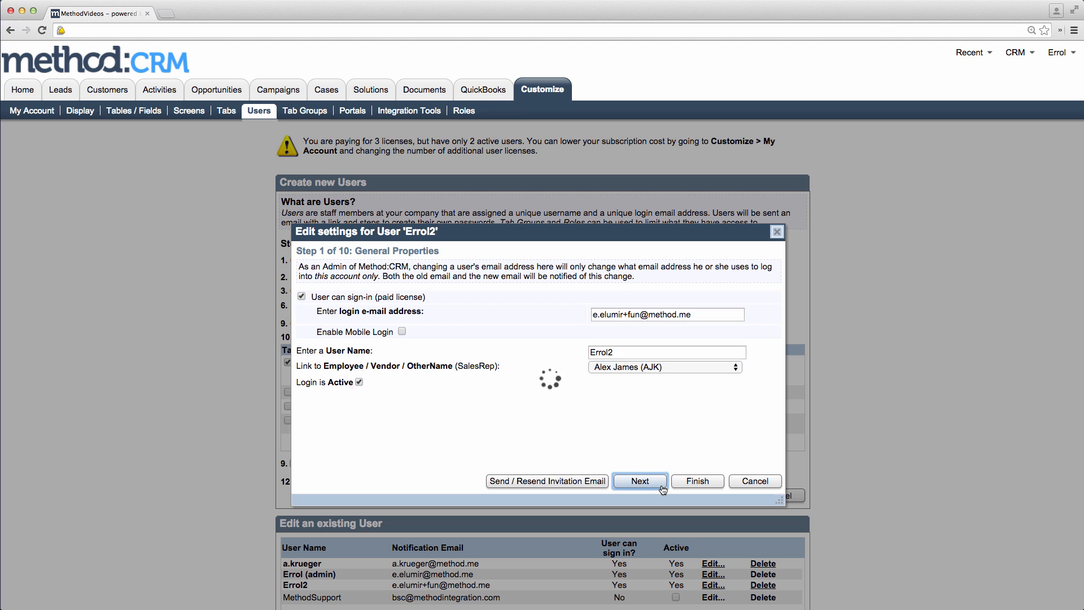
# Accept defaults for Errol2 through Steps 2–9, including CRM tabs, Staff role and shared records, then finish
pyautogui.click(638, 481)
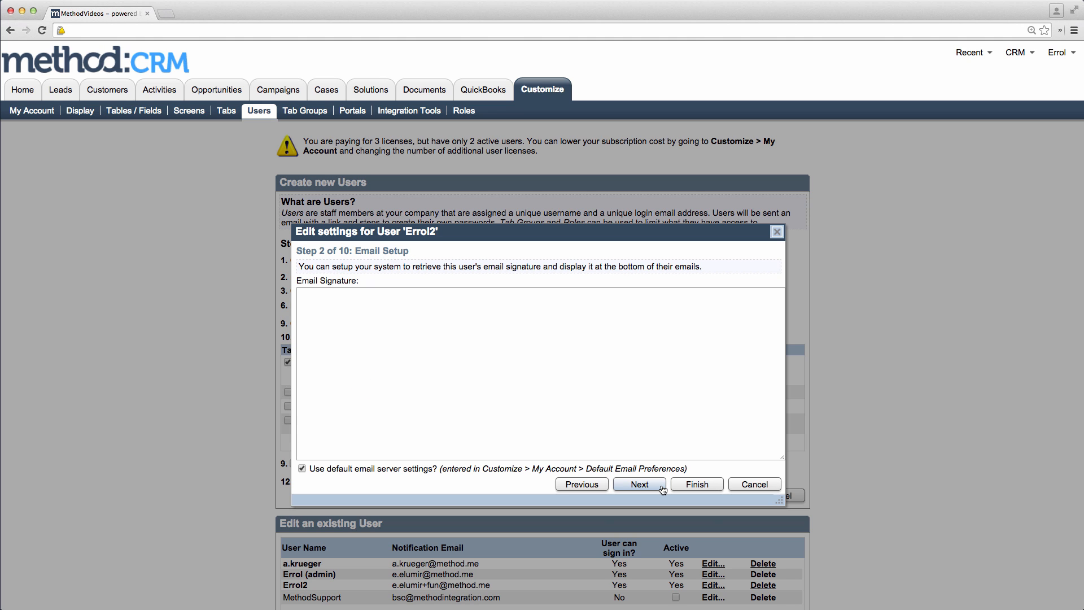
pyautogui.click(638, 483)
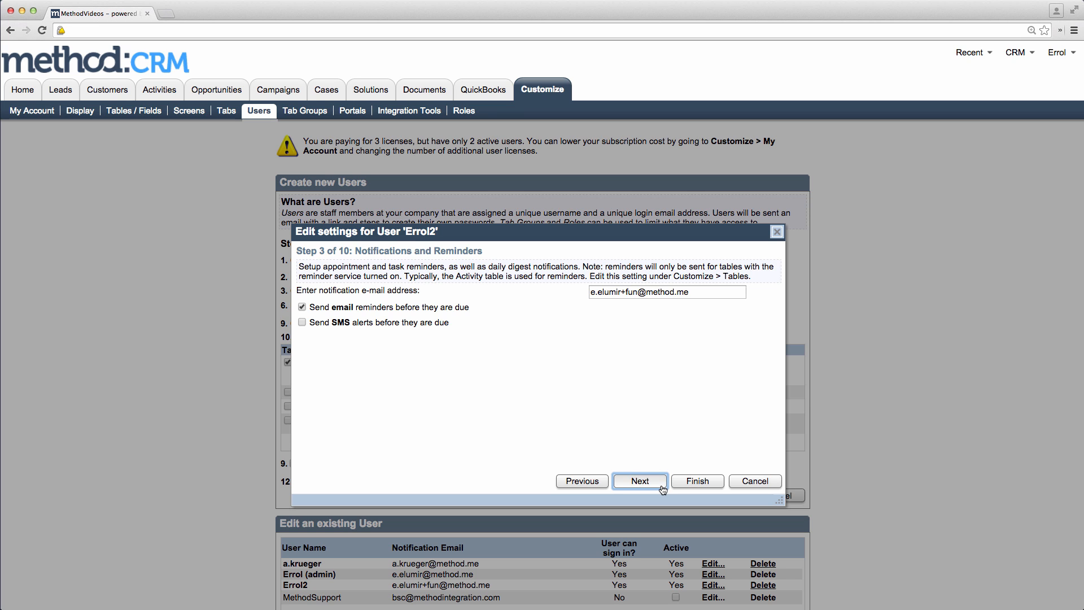
pyautogui.click(639, 480)
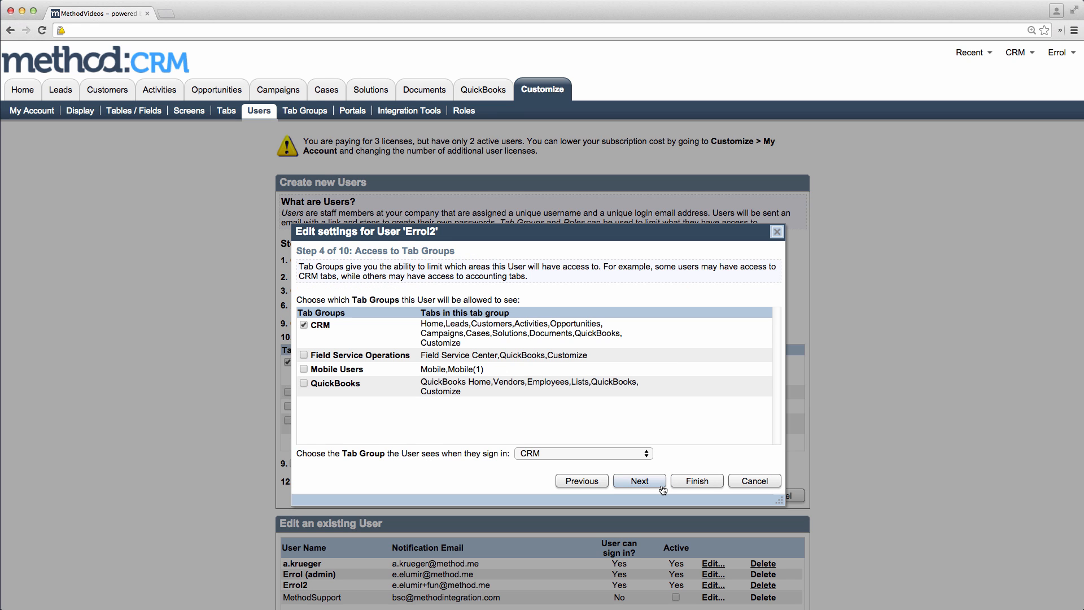
pyautogui.click(638, 480)
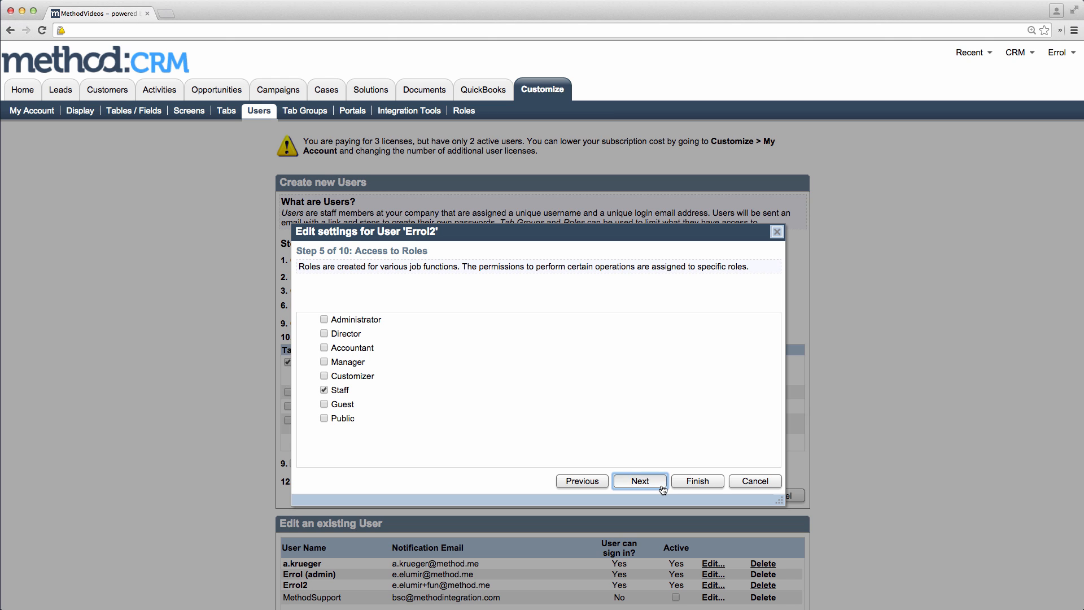
pyautogui.click(638, 481)
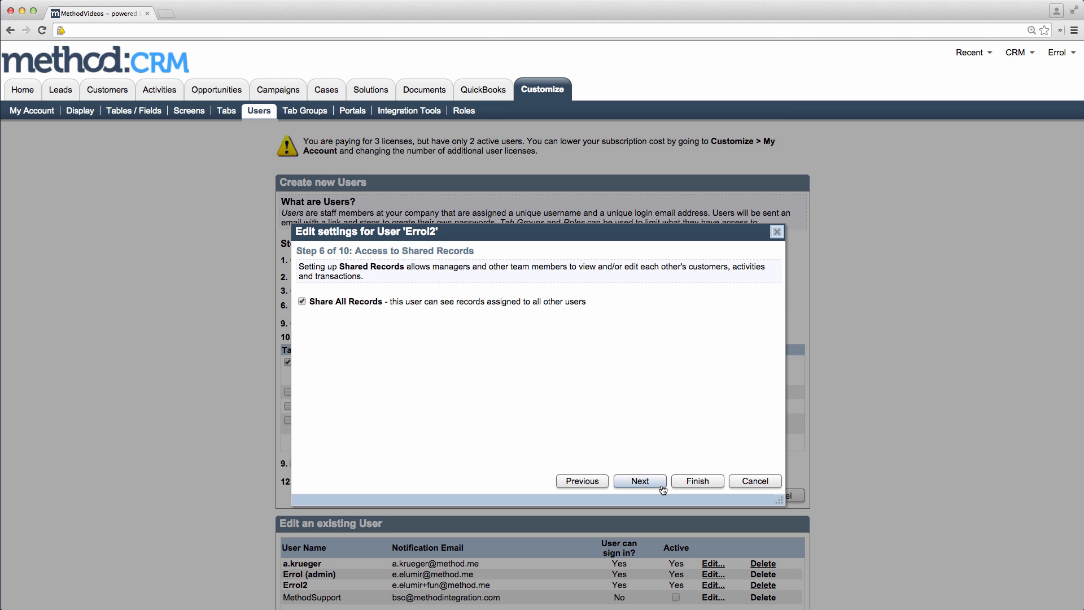
pyautogui.click(639, 480)
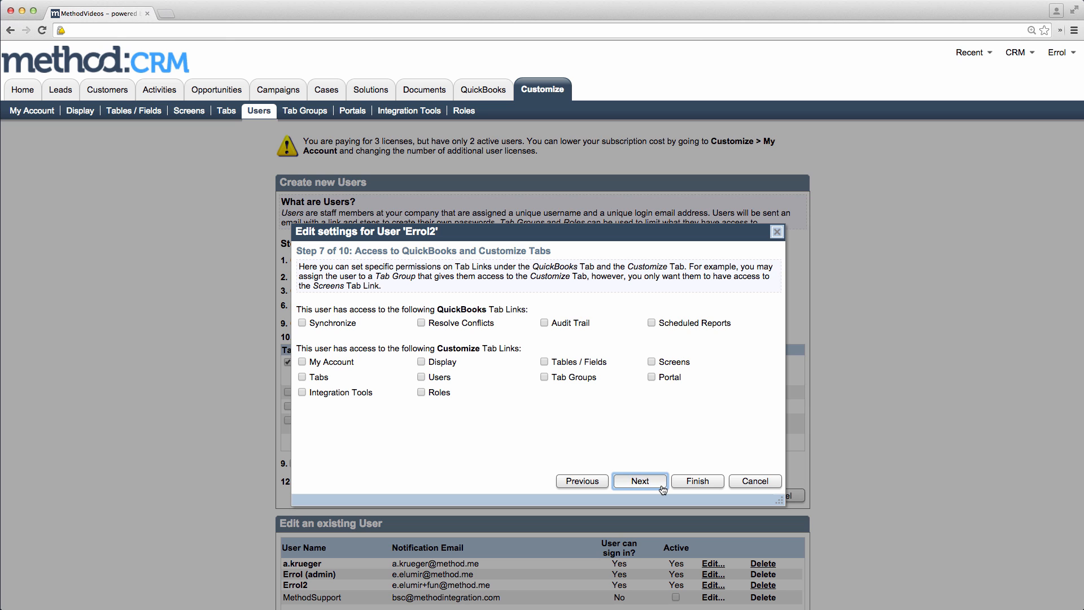
pyautogui.click(639, 481)
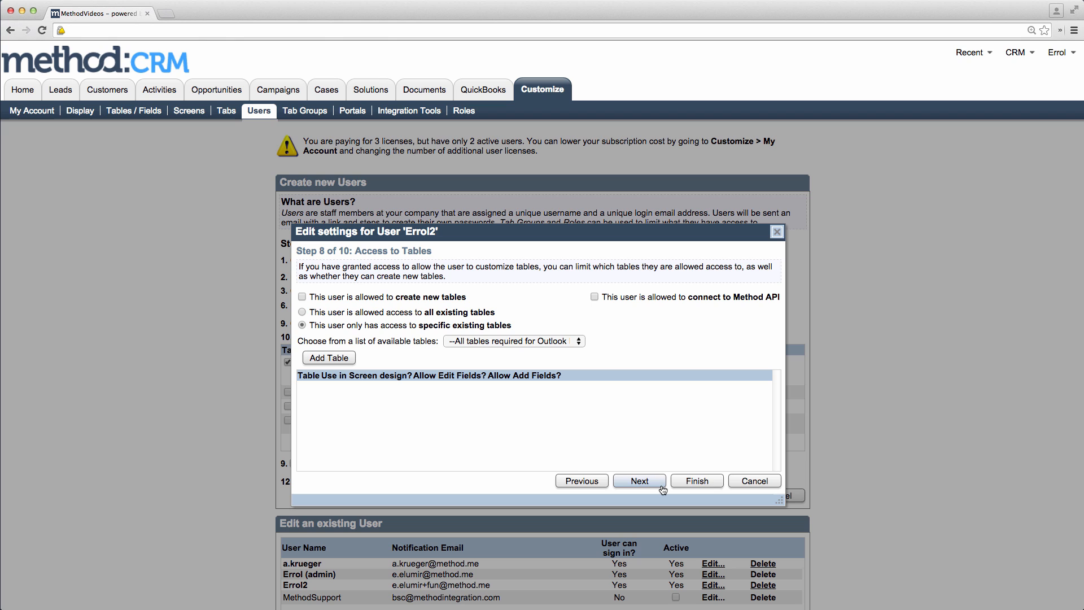
pyautogui.click(638, 481)
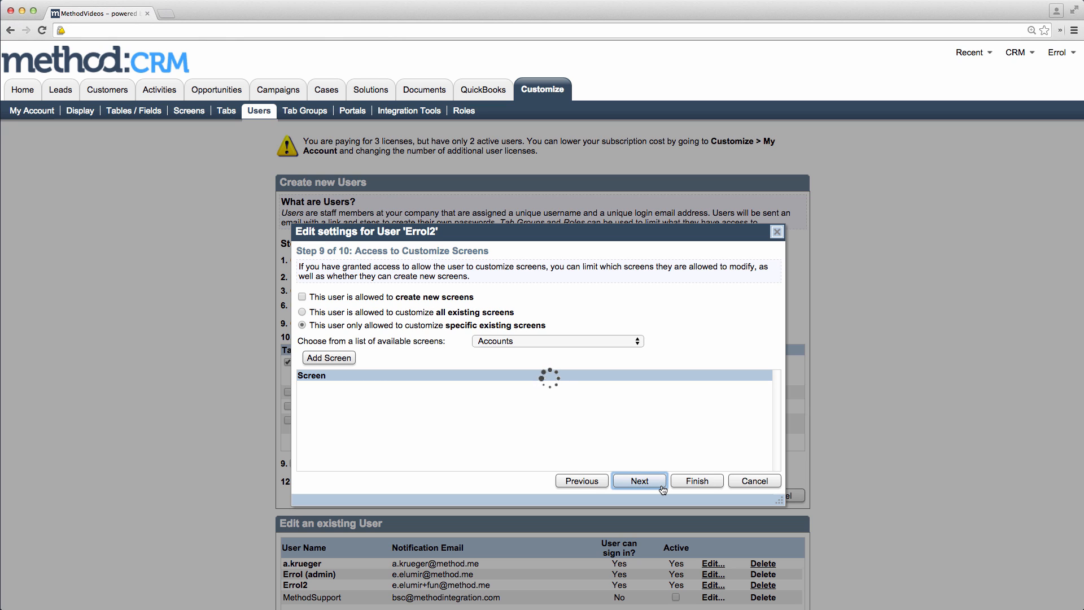
pyautogui.click(638, 481)
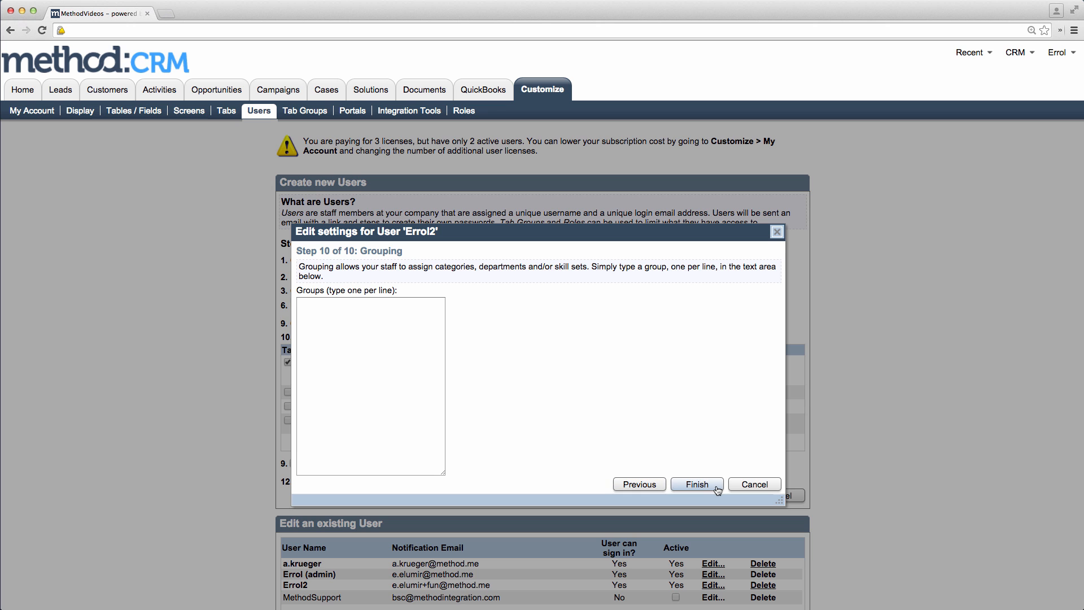
pyautogui.click(696, 484)
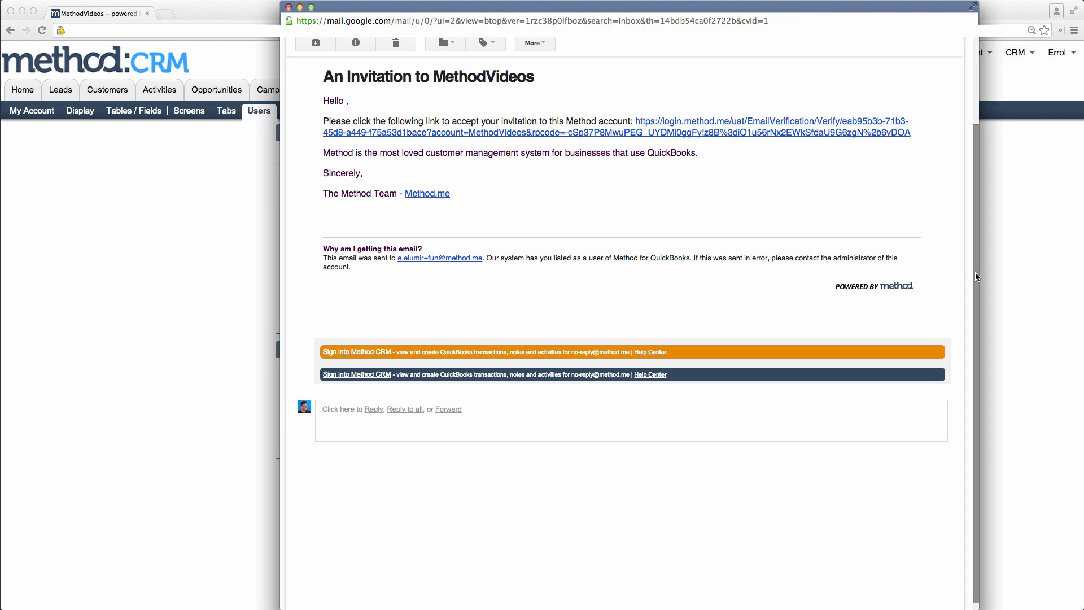
pyautogui.moveTo(726, 179)
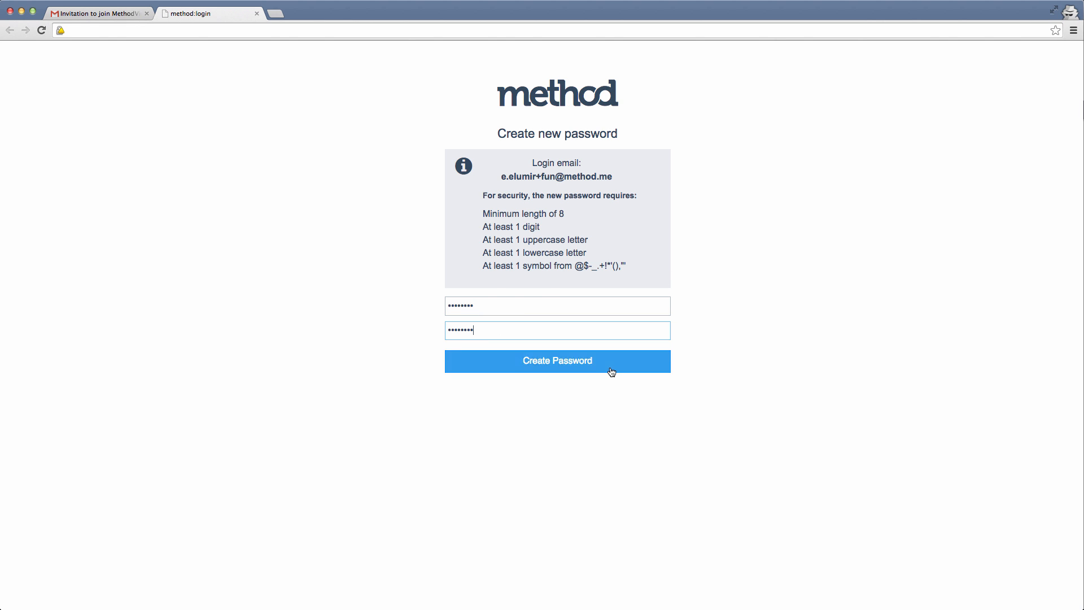
# Create Errol2's password from the invitation link and sign in to the dashboard
pyautogui.click(556, 361)
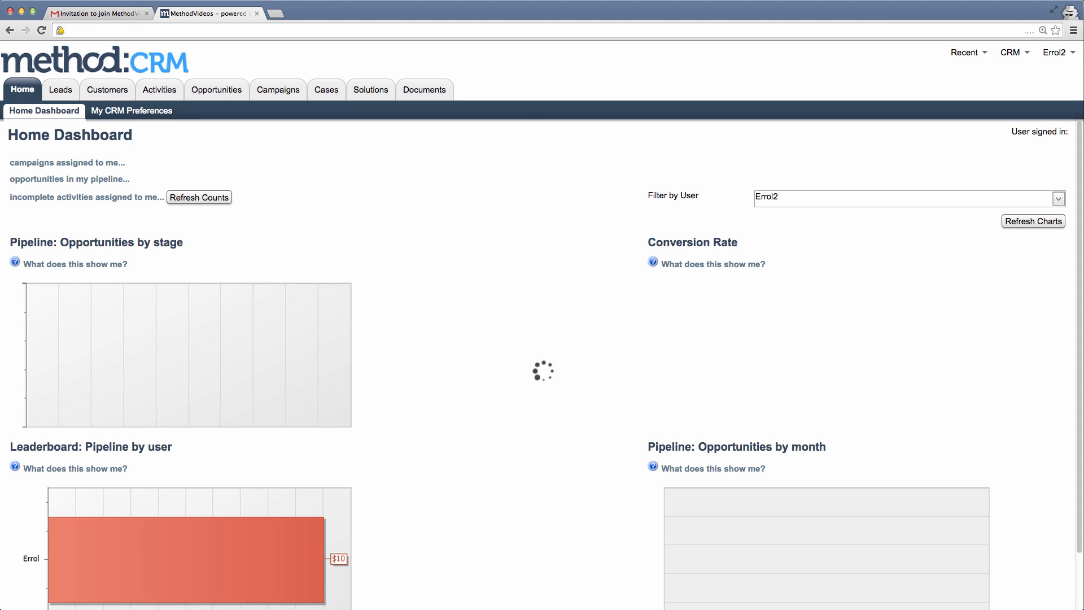